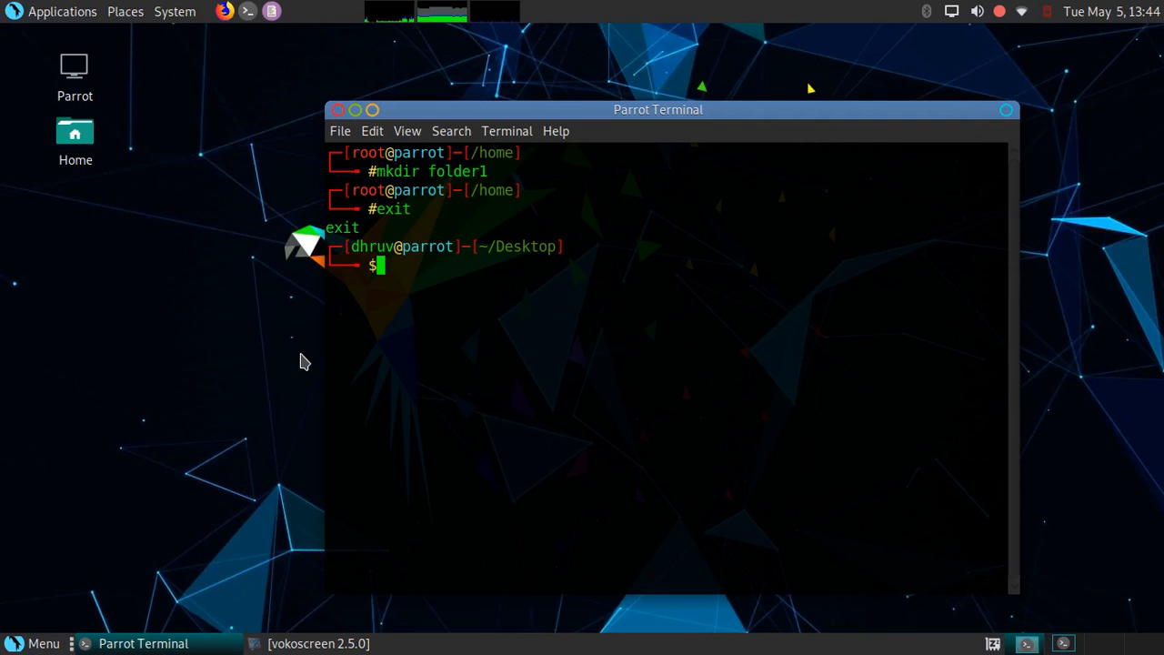
Create folder1 on the Desktop with mkdir folder1.
type("mkdi")
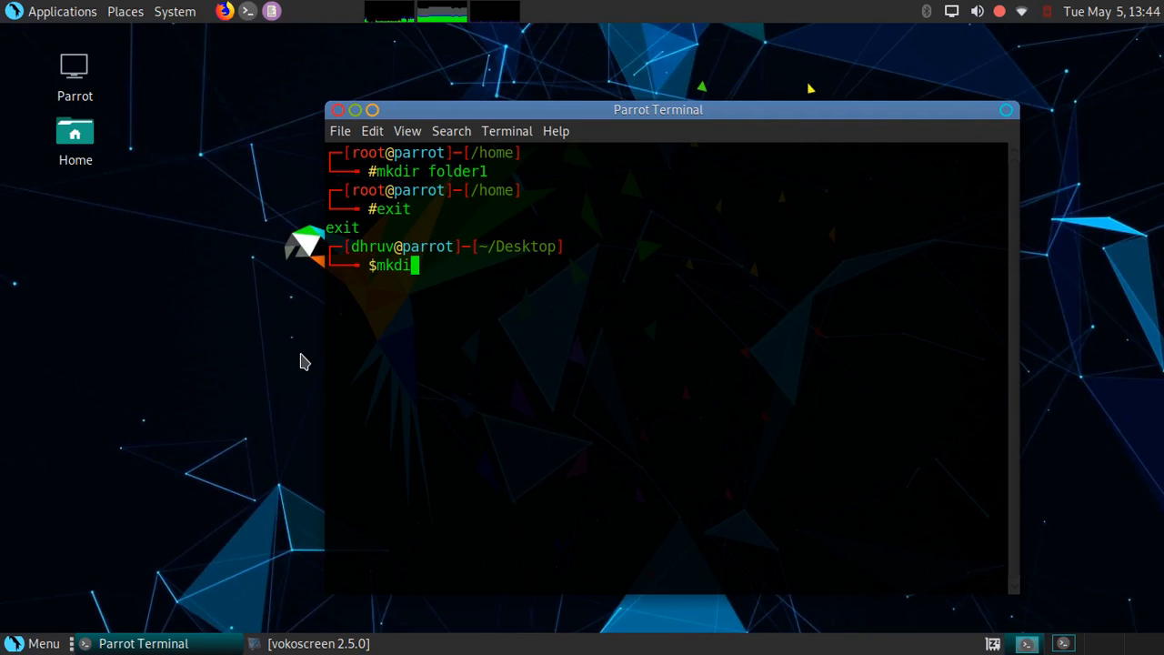
type("r")
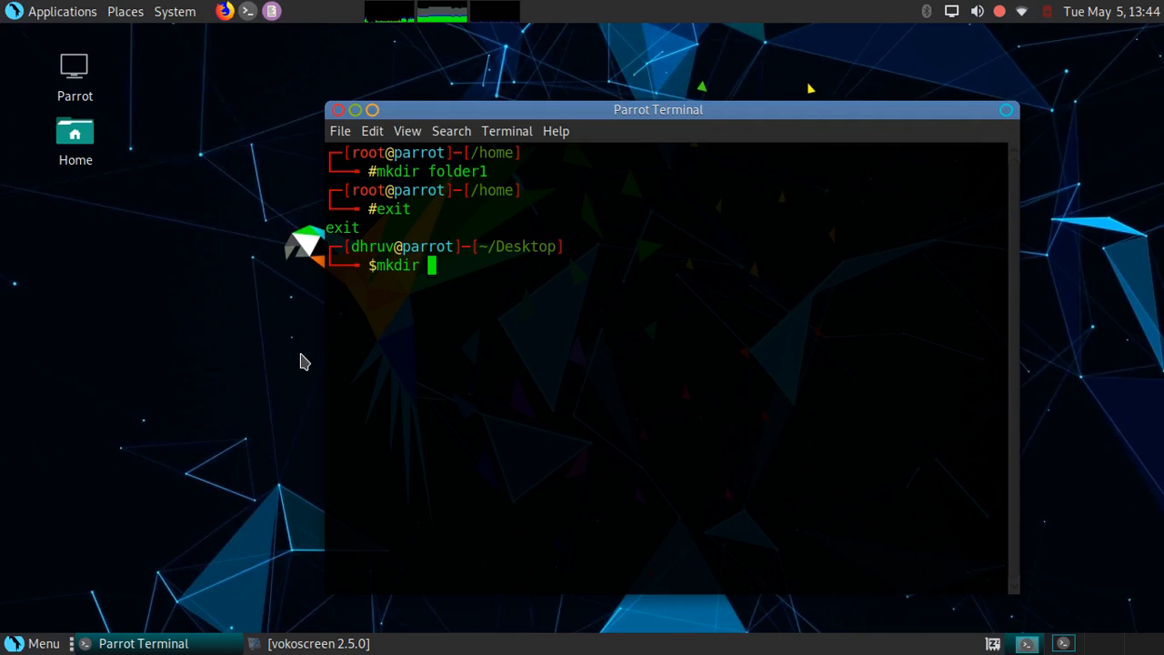
type("fol")
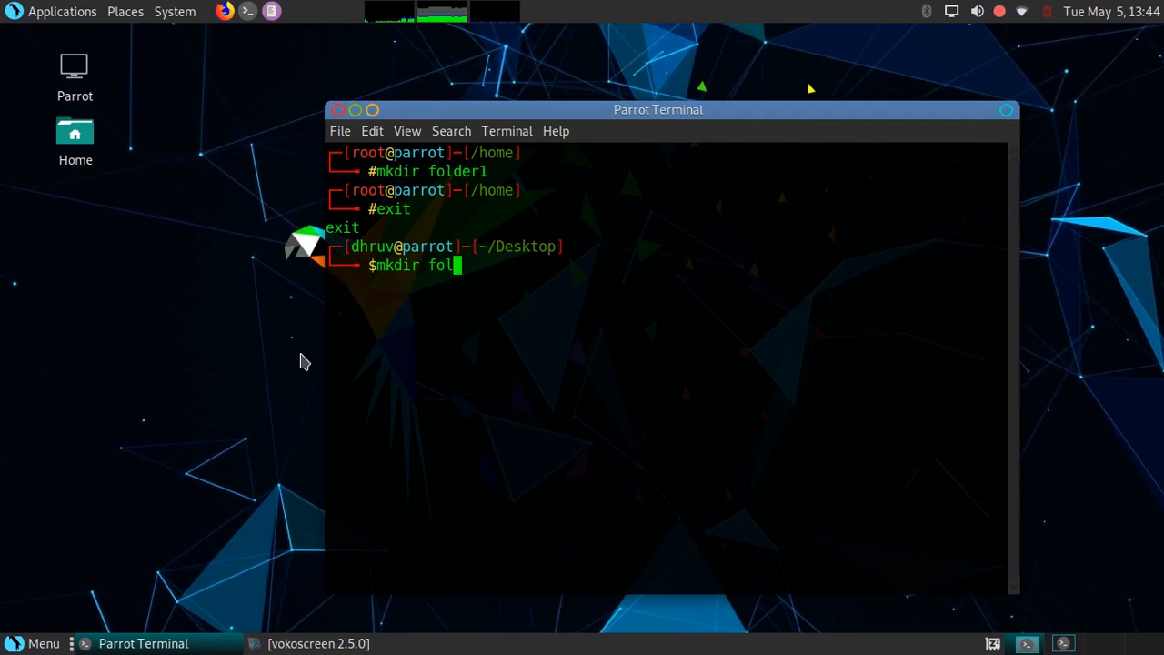
key("Return")
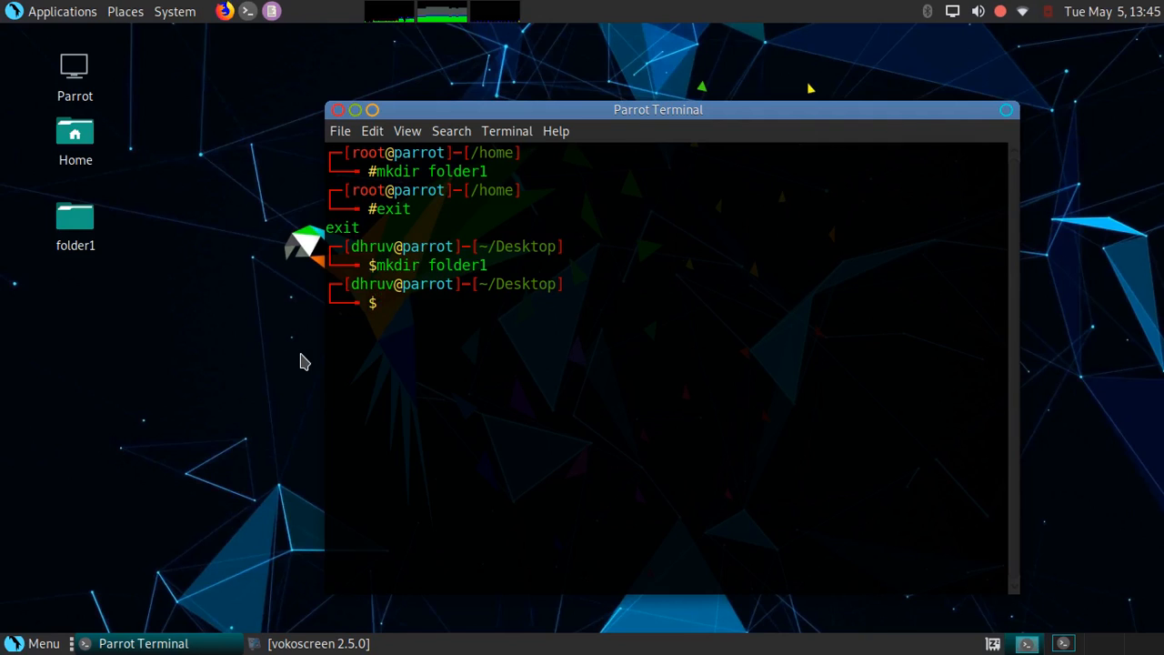
Run unquoted mkdir linux and windows, producing three folders: and, linux, windows.
type("m")
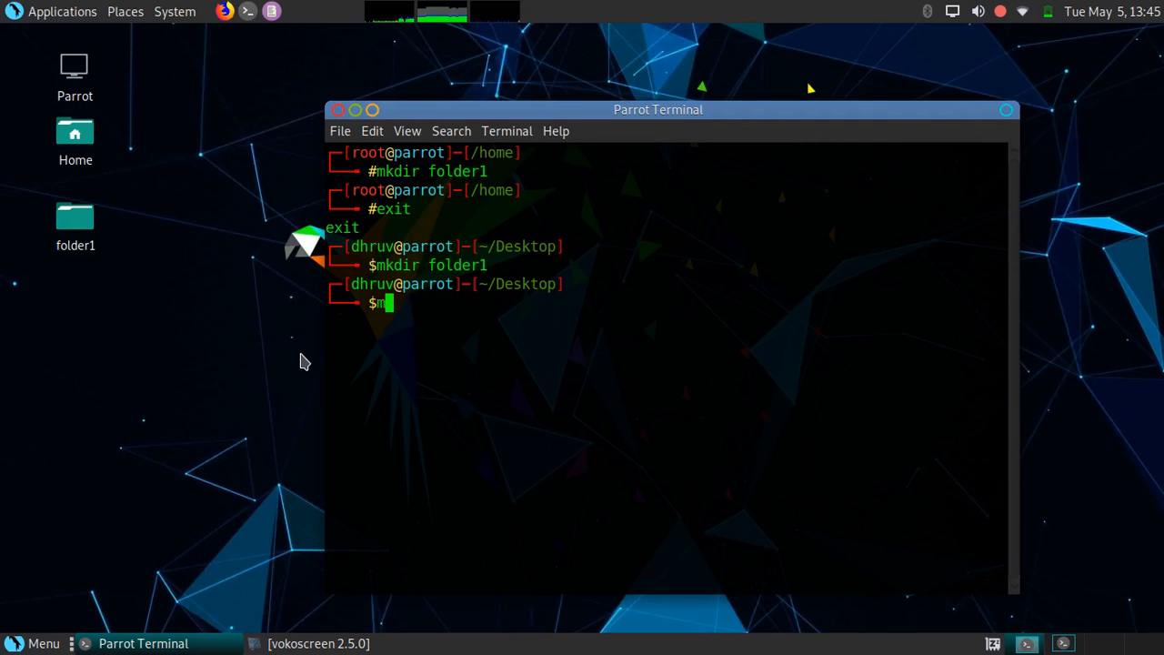
type("kdir")
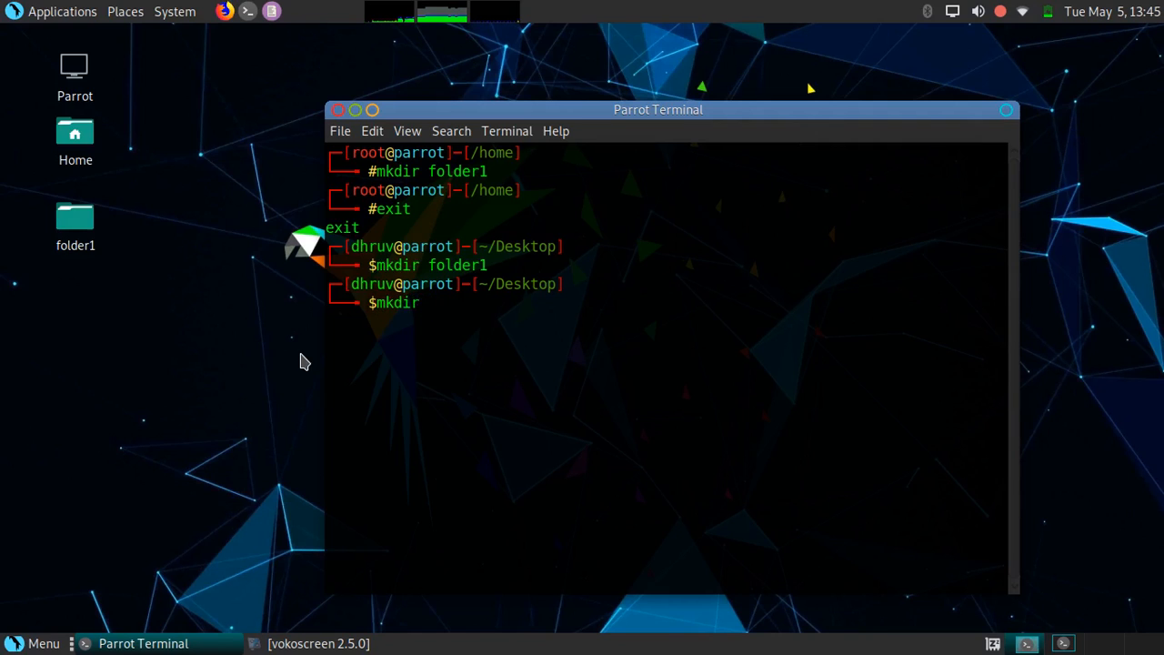
type("lin")
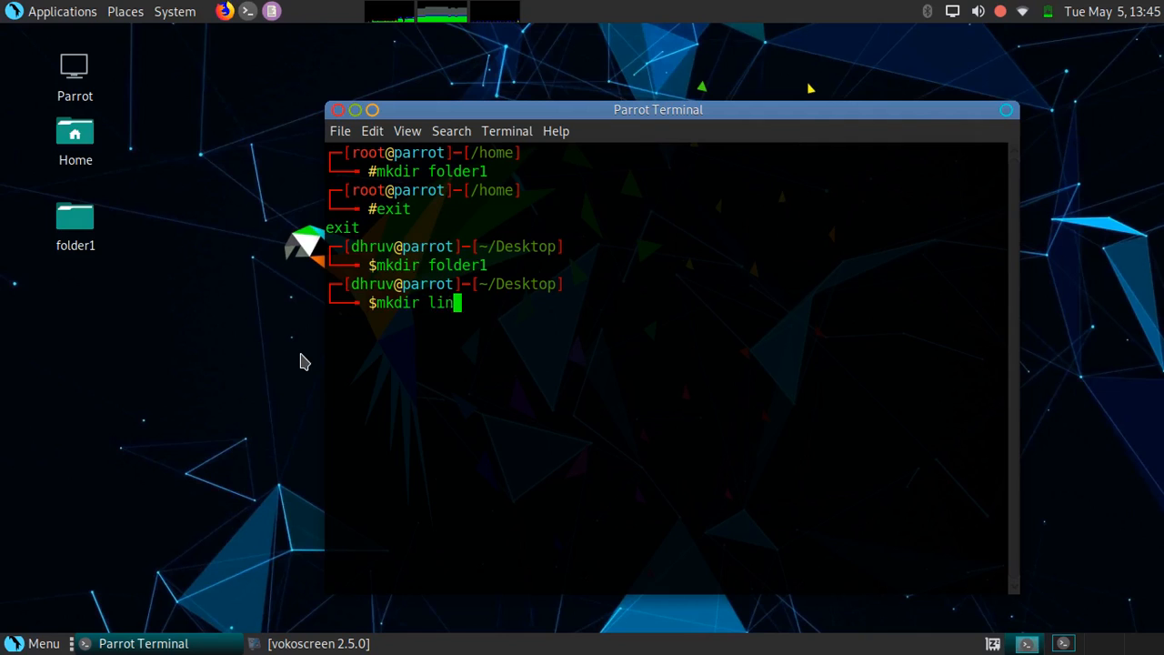
type("ux and w")
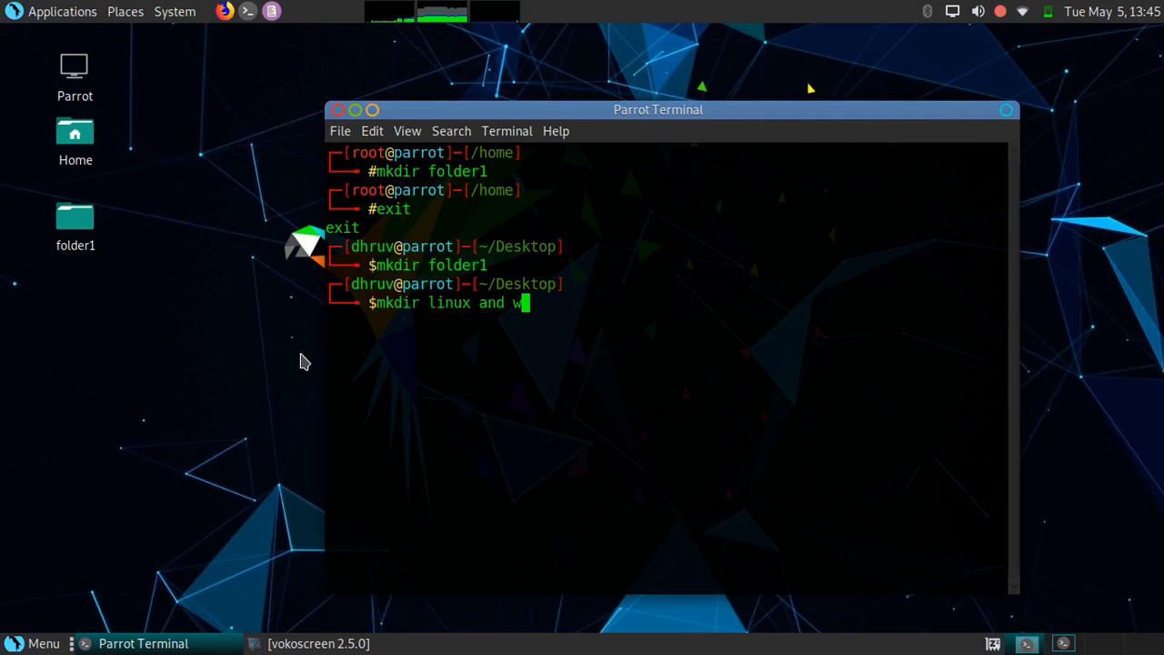
type("indows")
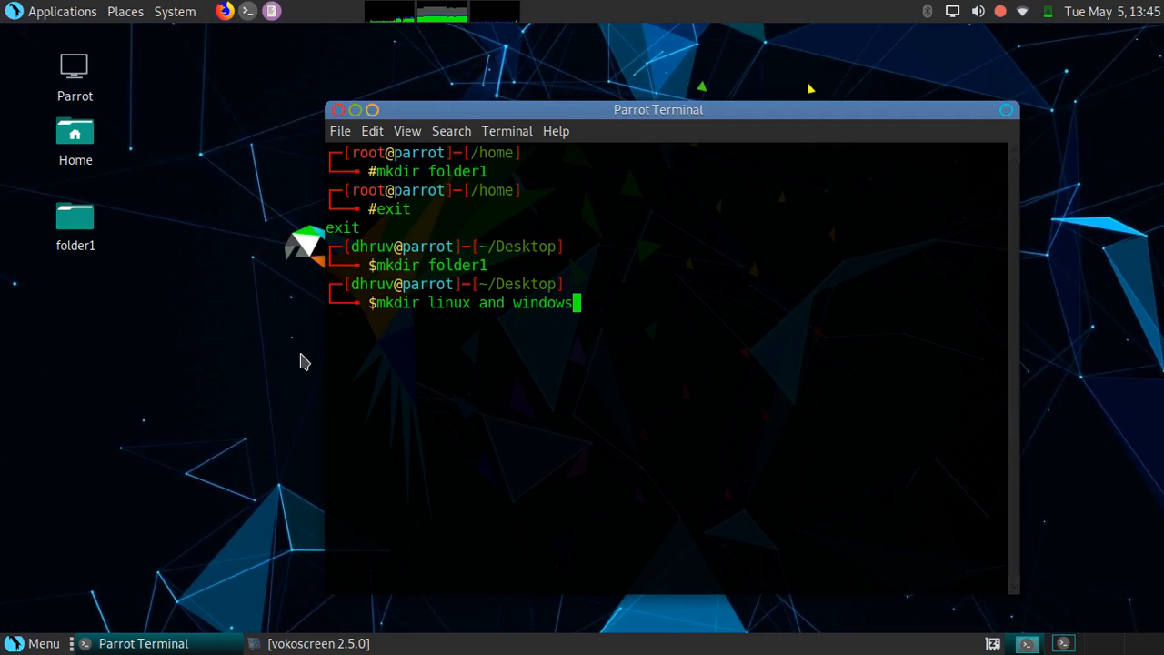
key("Return")
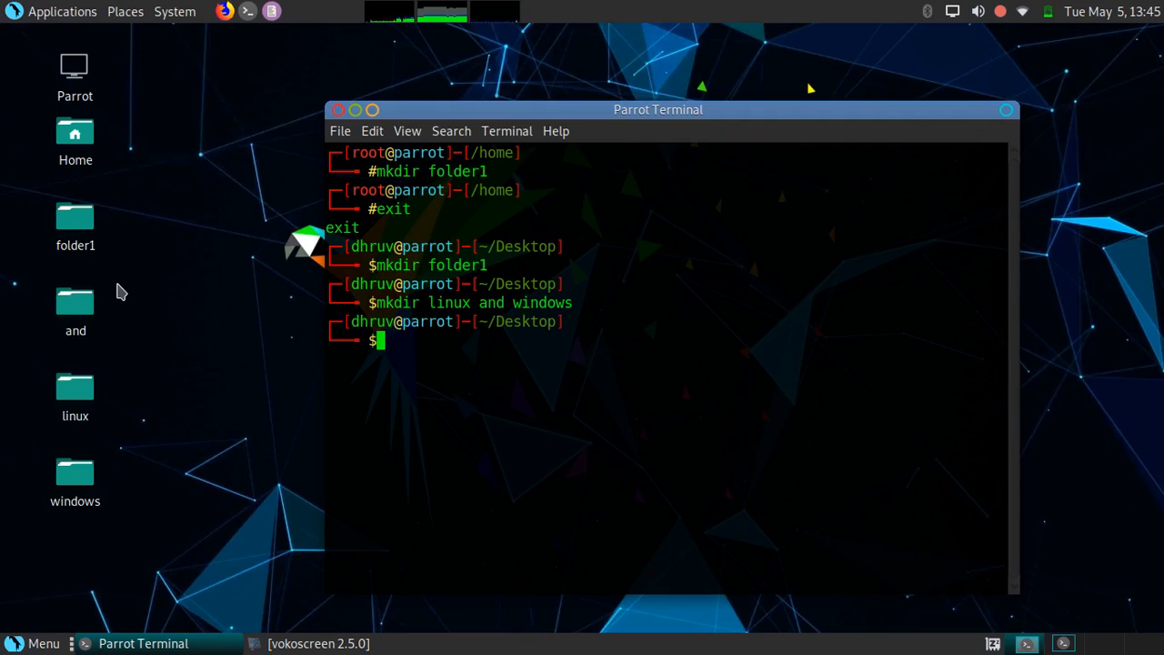
mouse_move(174, 336)
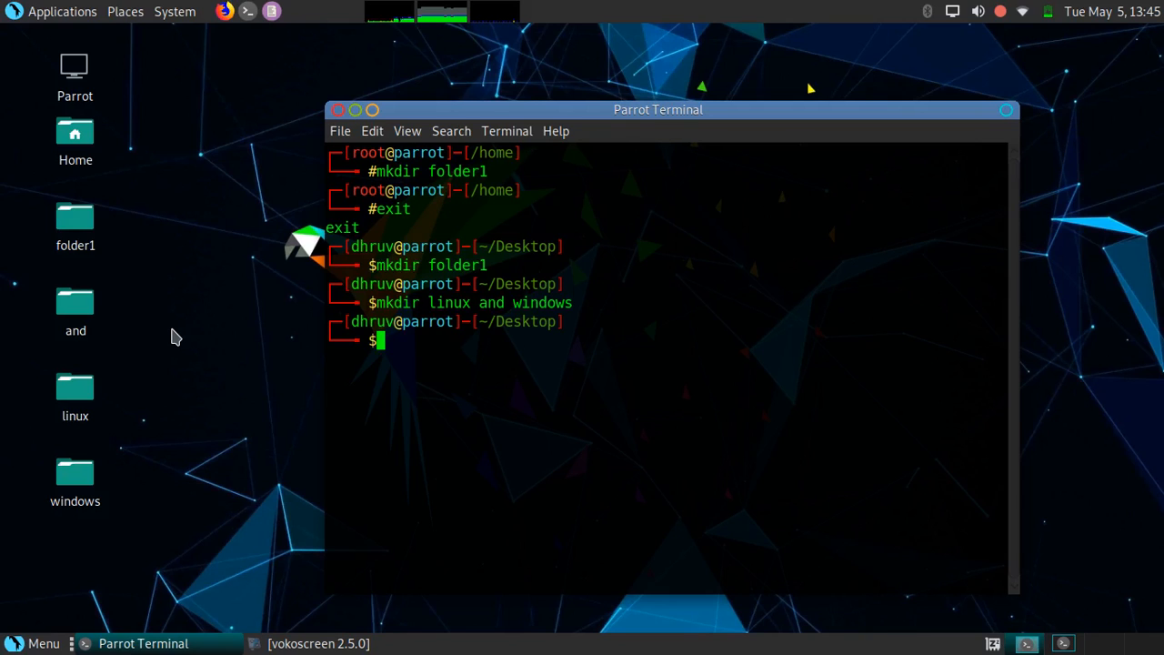
Run mkdir "linux and windows" quoted to create one folder named 'linux and windows'.
type("mkdir")
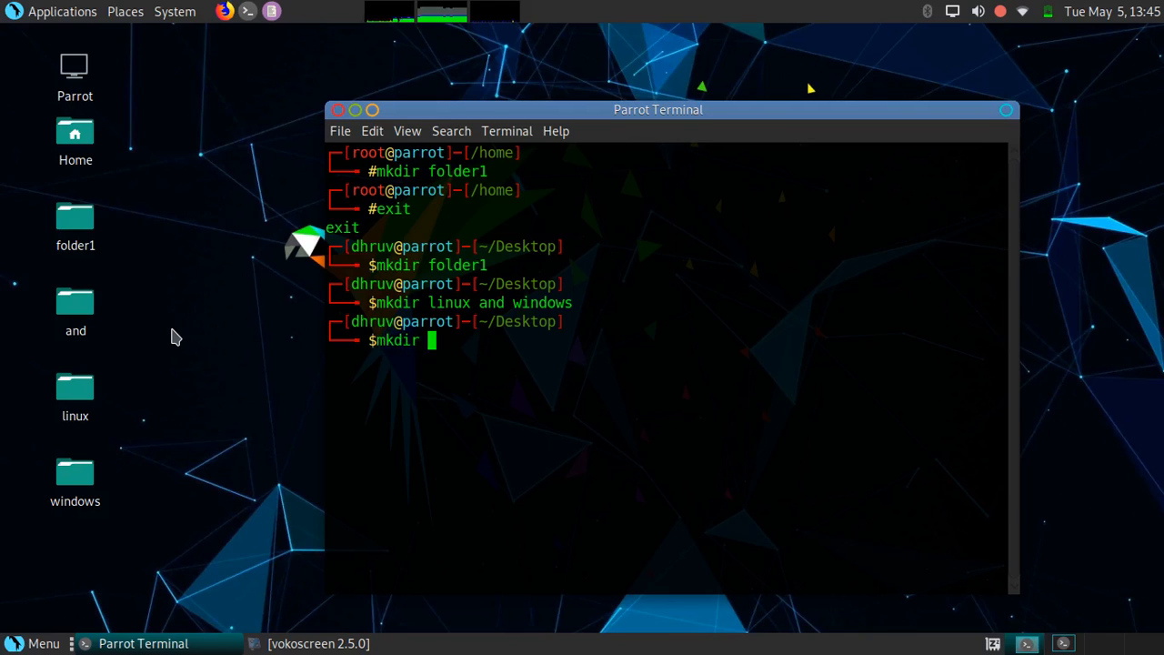
type("\"")
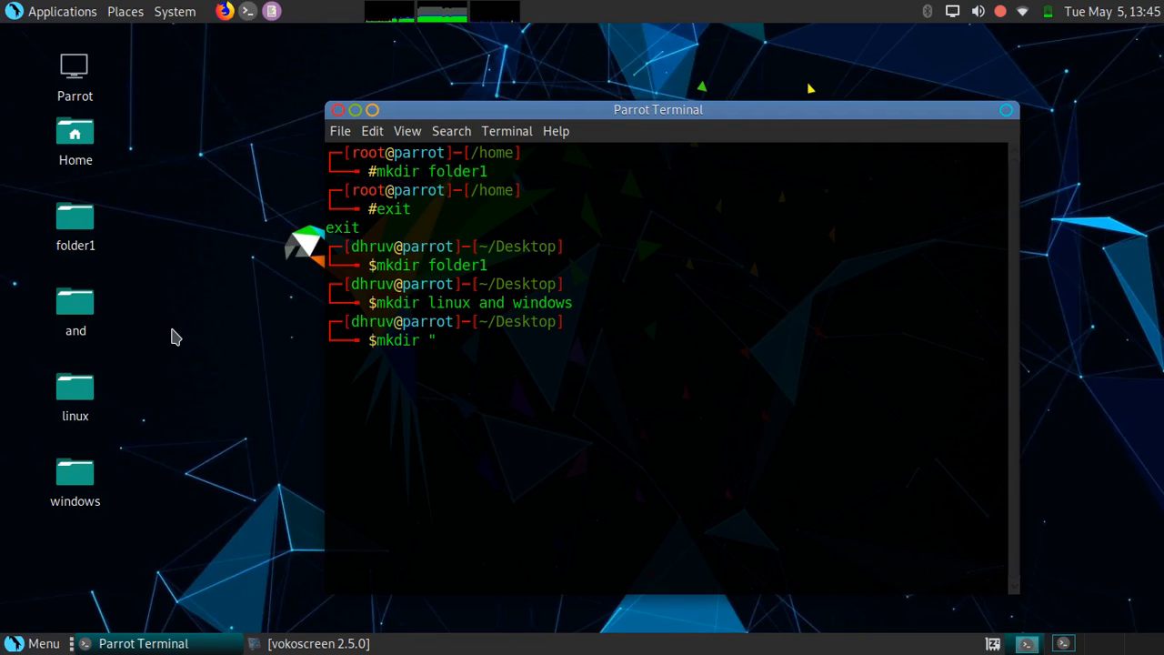
type("l")
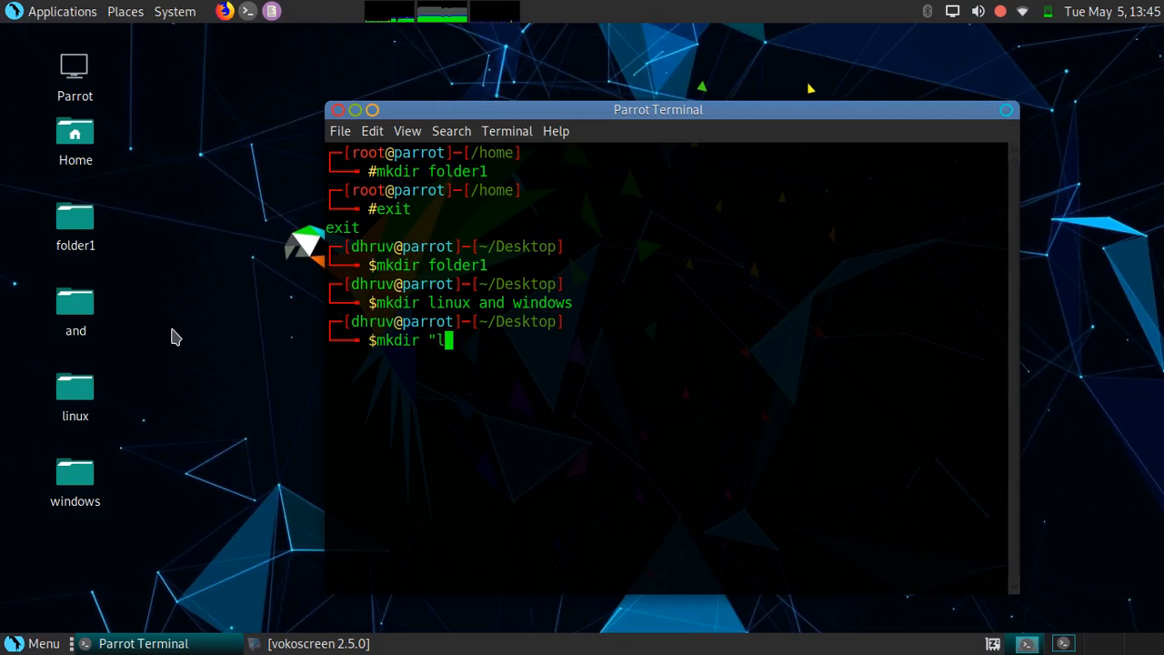
type("inux a")
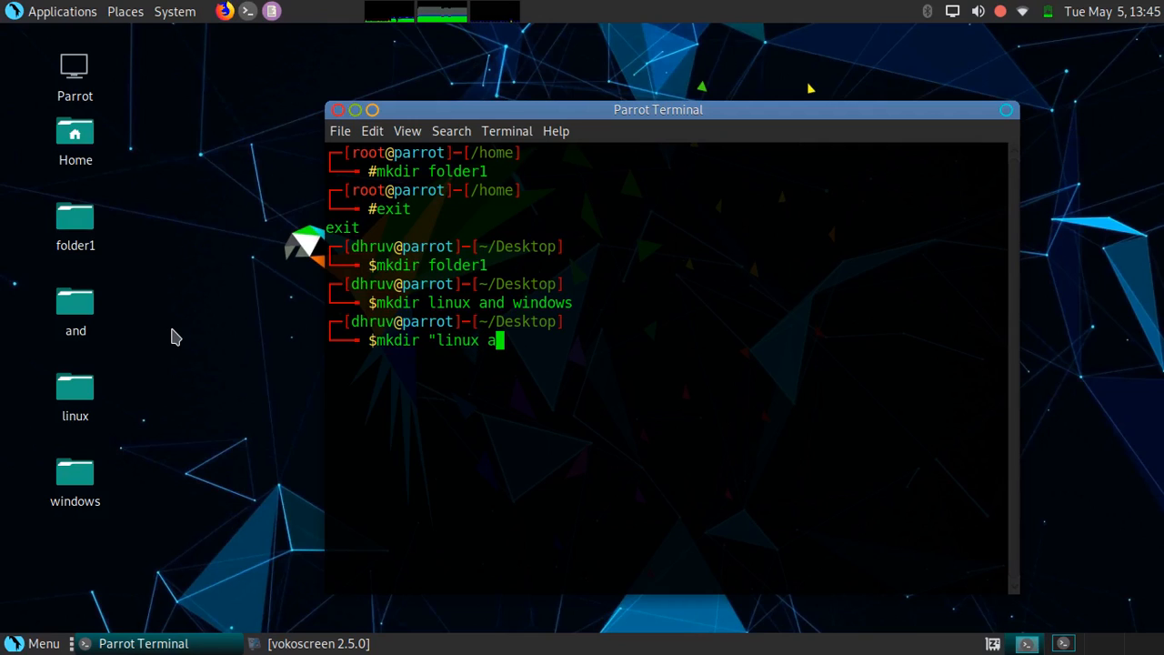
type("nd windows")
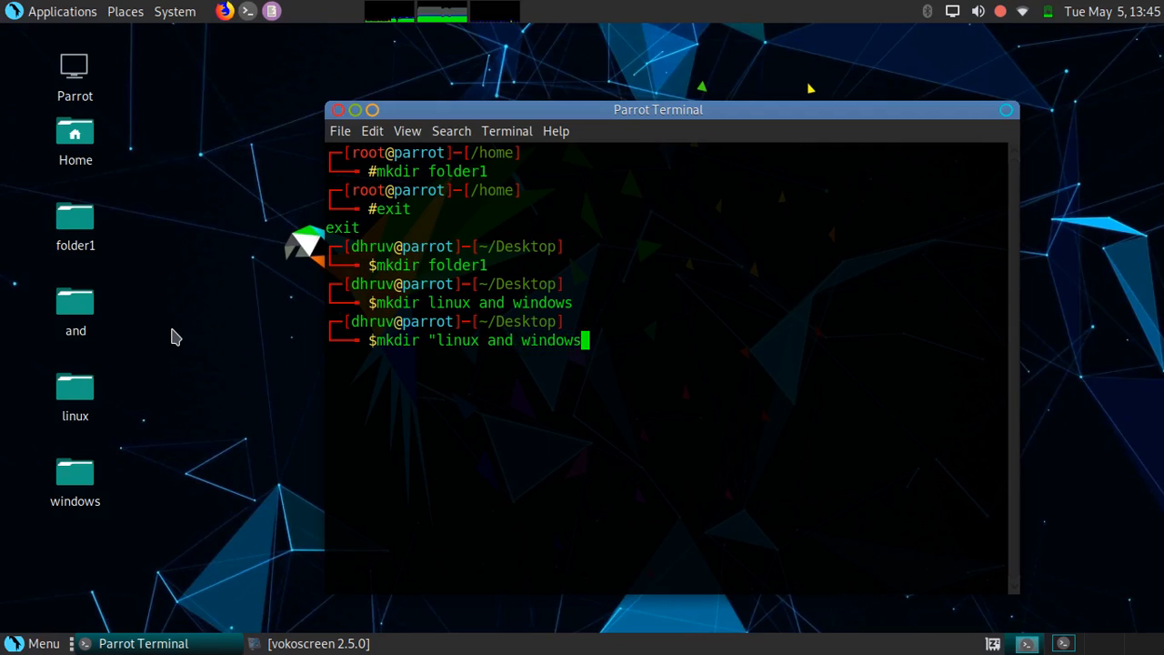
key("Return")
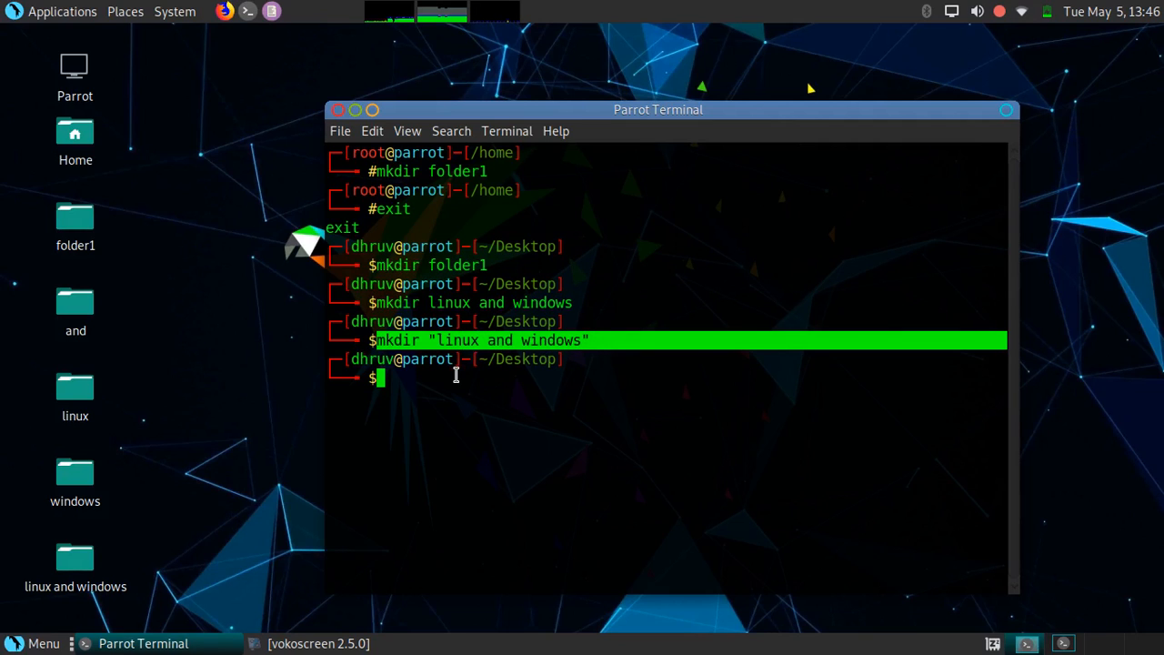
mouse_move(251, 445)
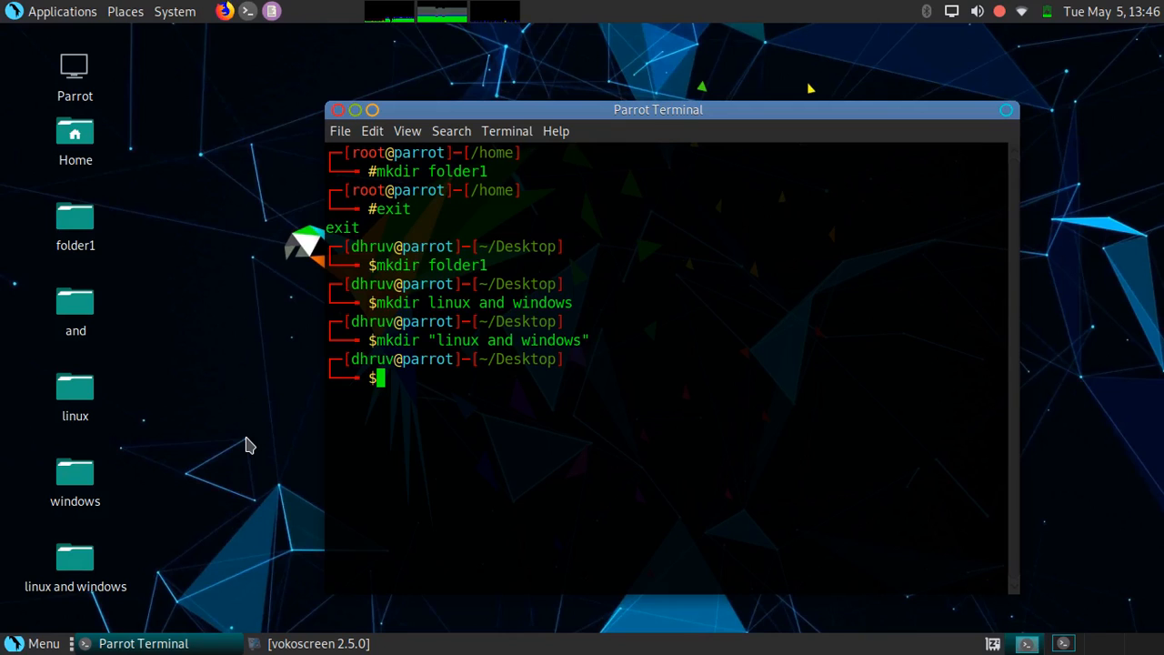
Attempt mkdir /home/folder4 as a normal user, hitting permission denied.
type("mkdir")
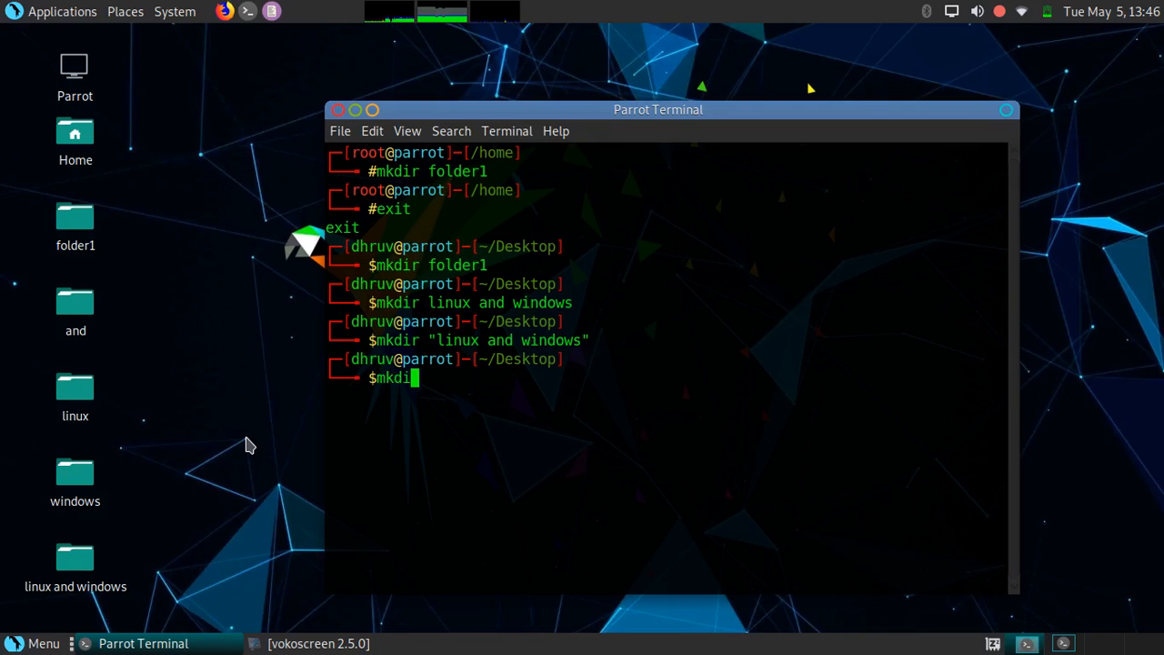
type("/")
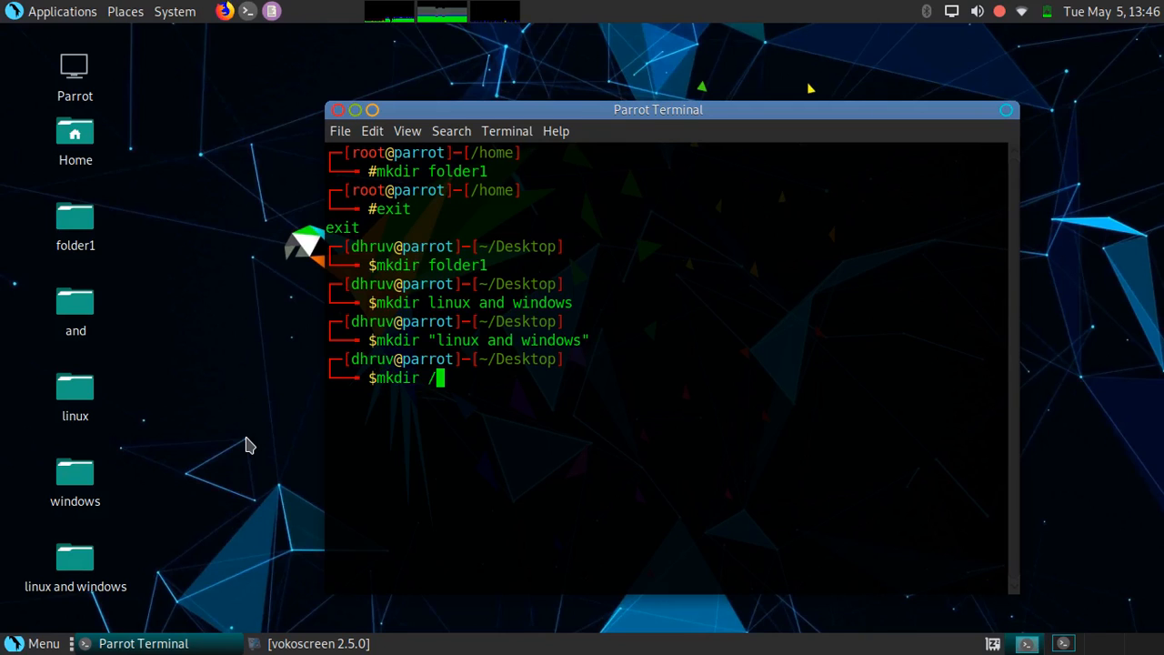
type("hom")
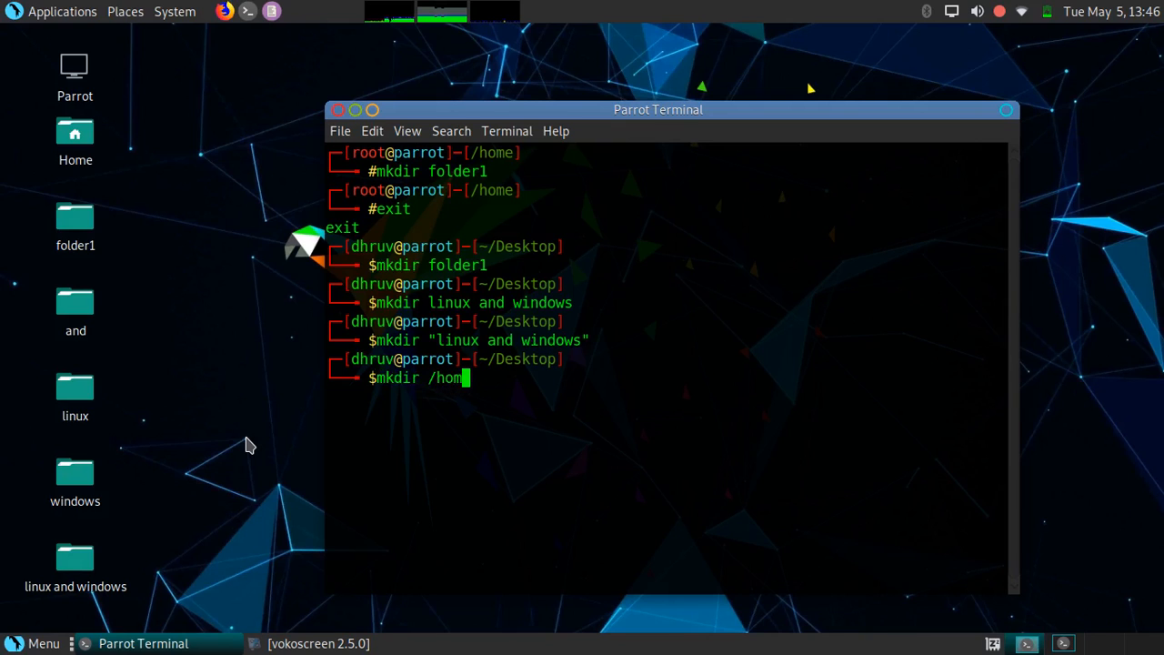
type("e/")
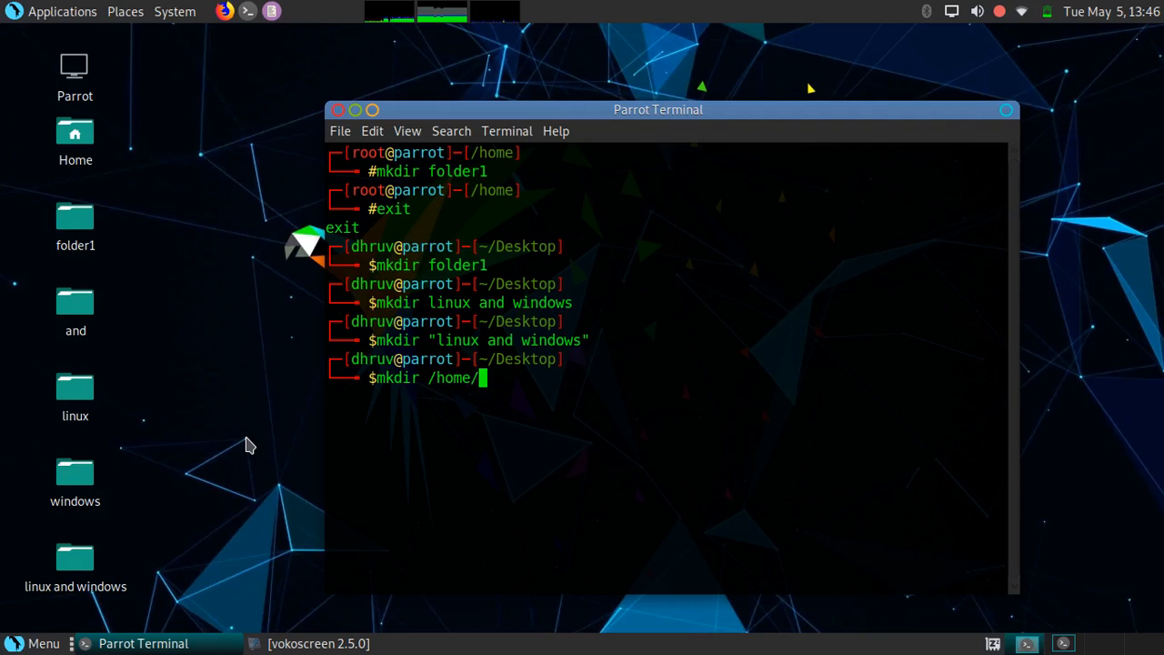
type("folder")
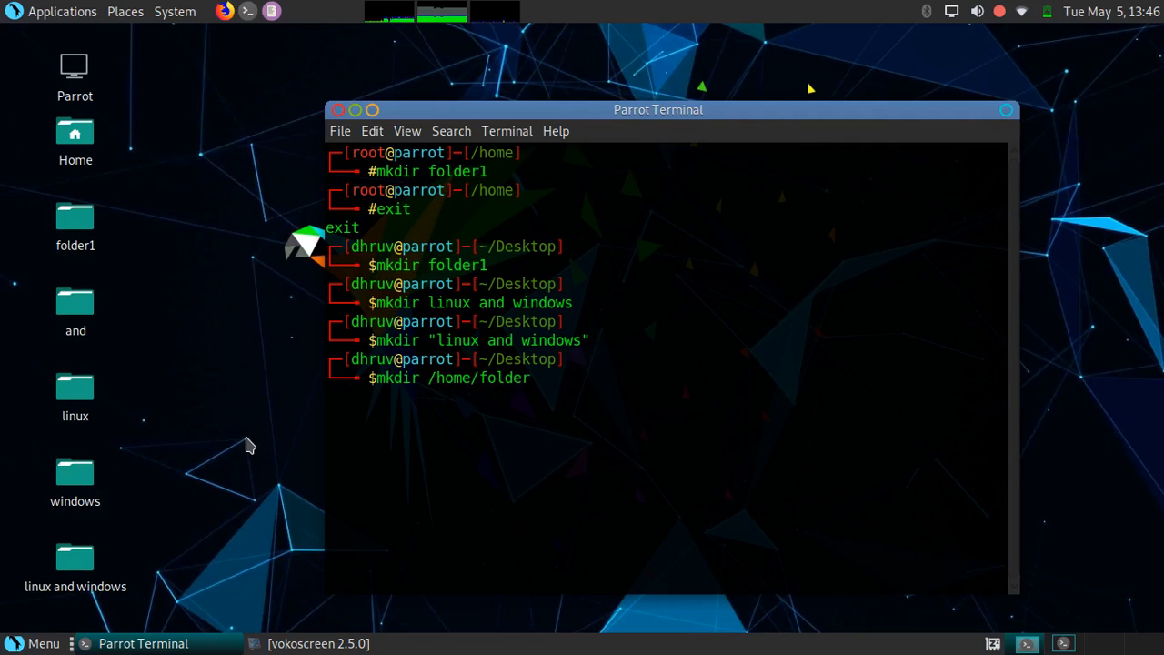
key("Return")
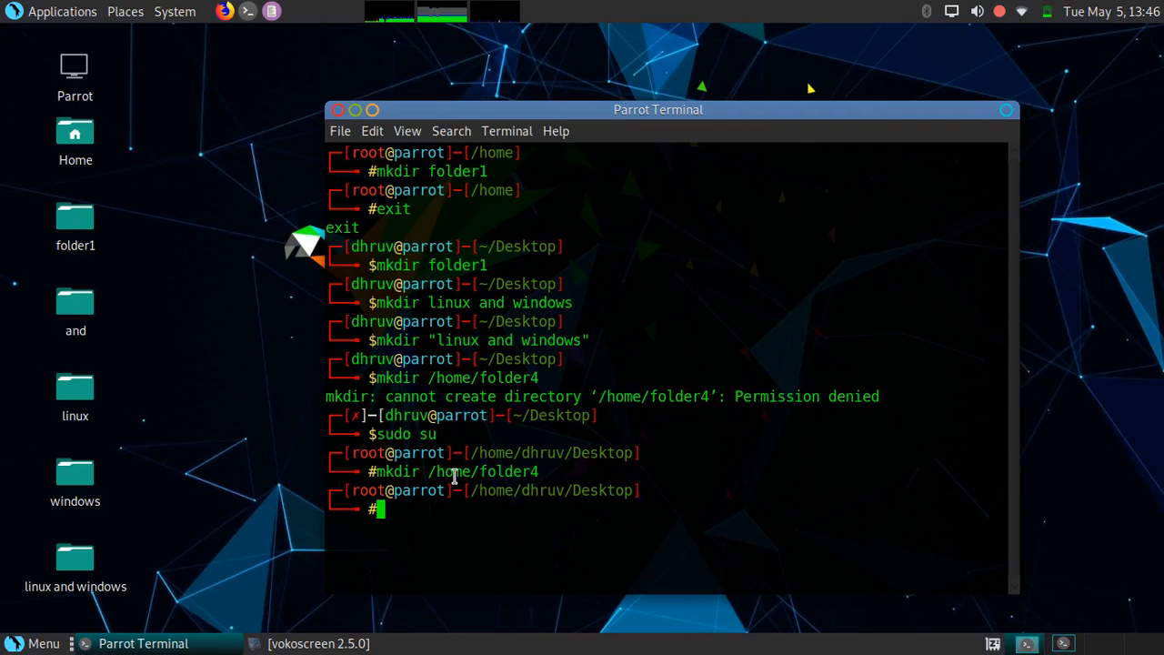
Move up to /home and highlight folder4 in the listing.
type("cd ..")
type("ls")
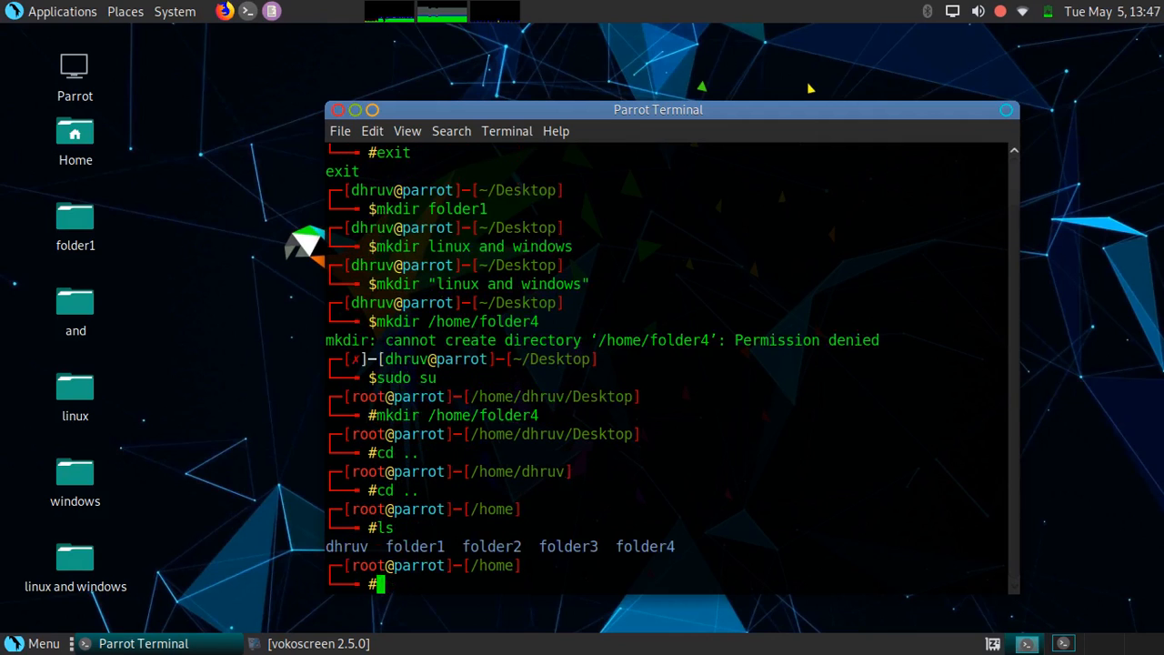
mouse_move(621, 546)
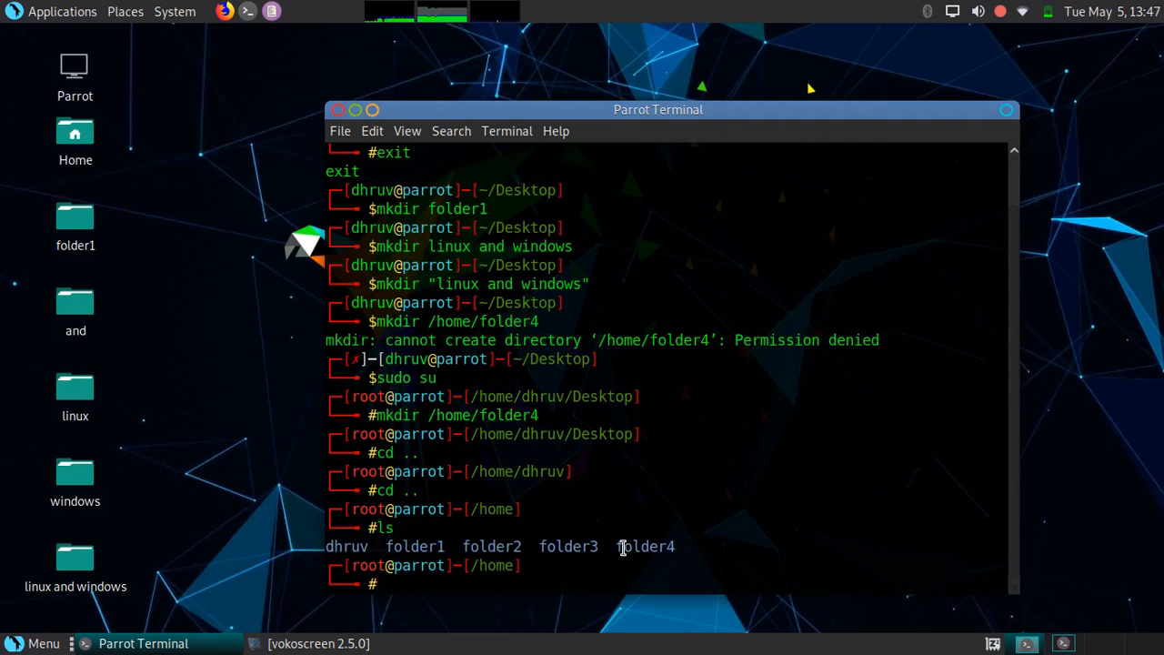
double_click(646, 545)
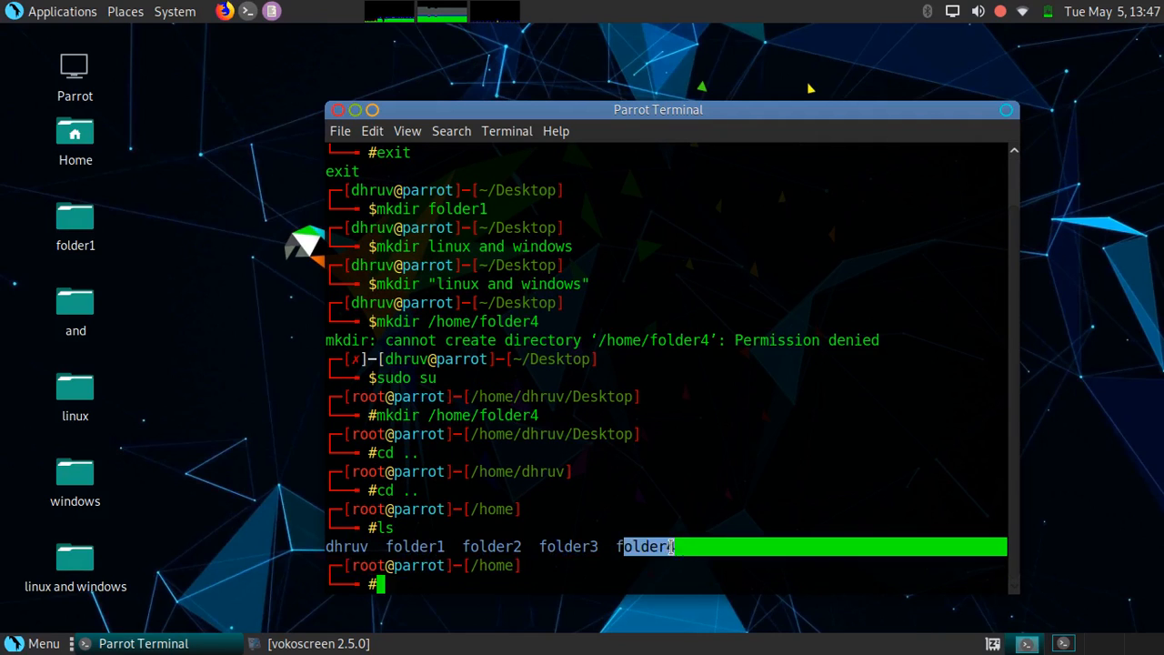
mouse_move(662, 509)
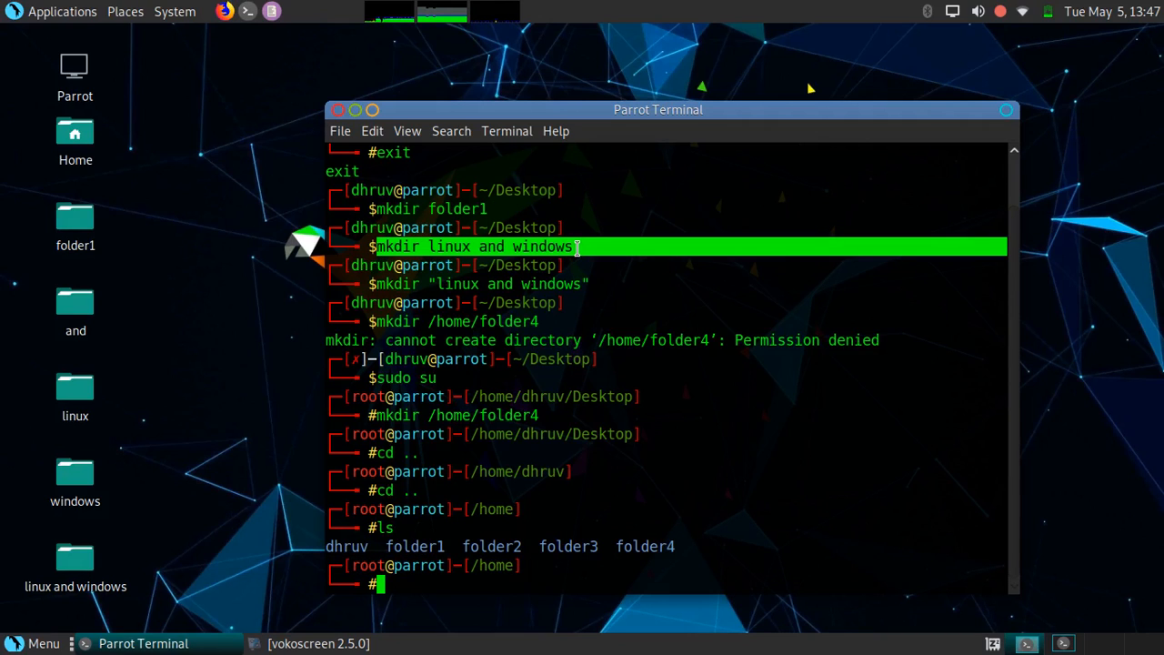
mouse_move(373, 282)
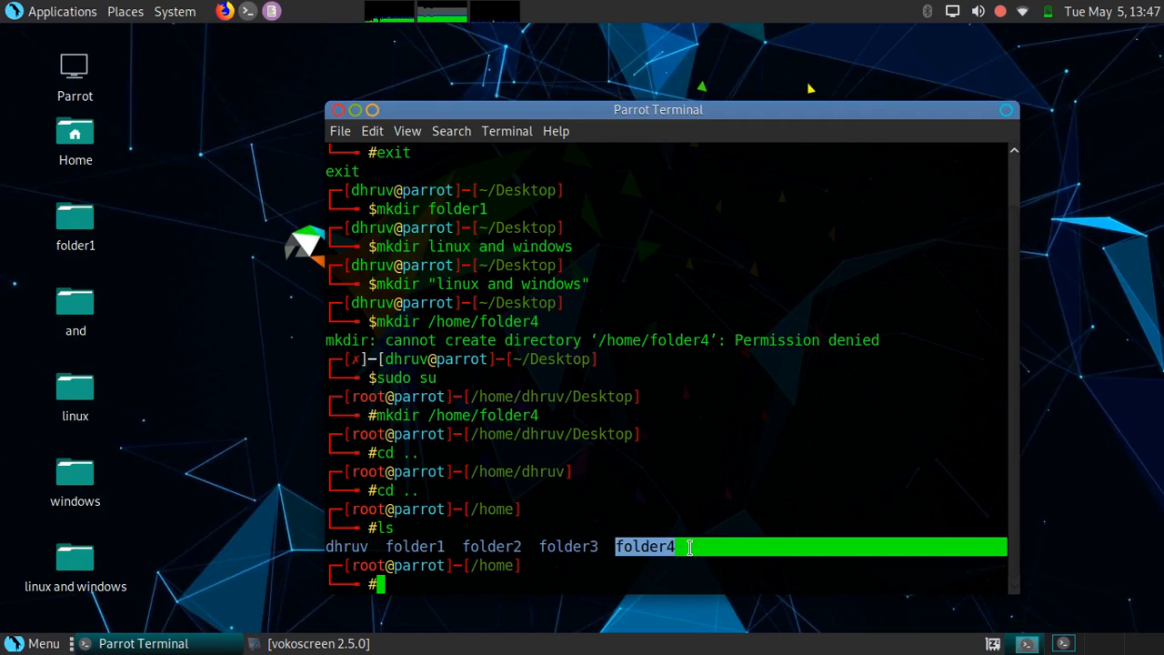
mouse_move(403, 578)
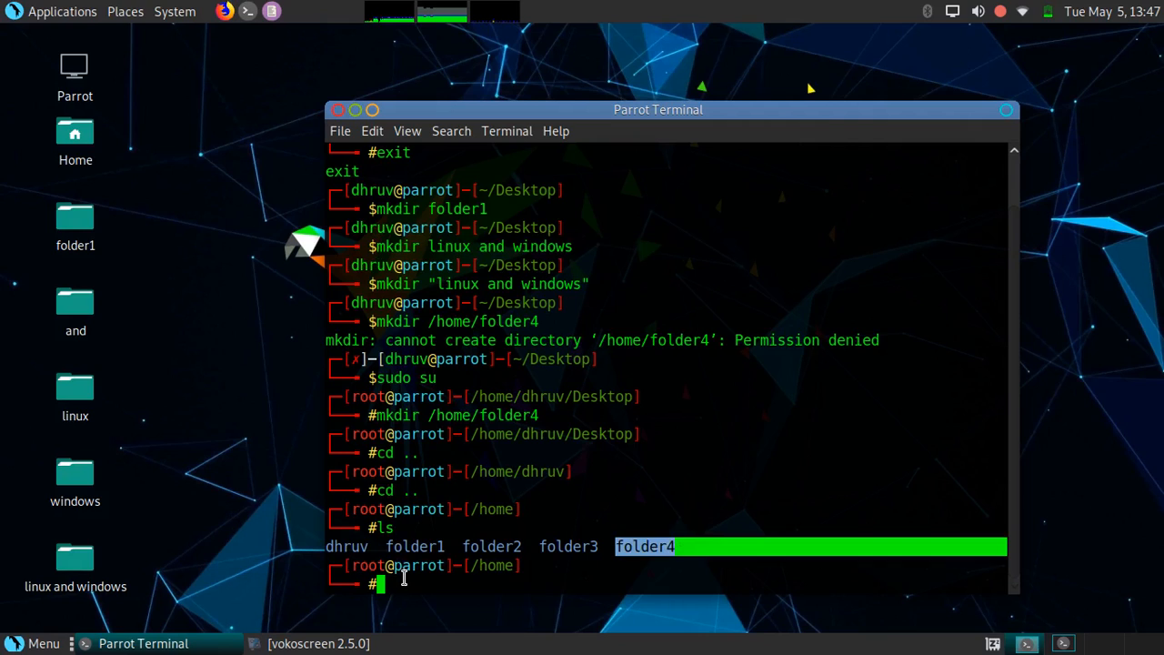